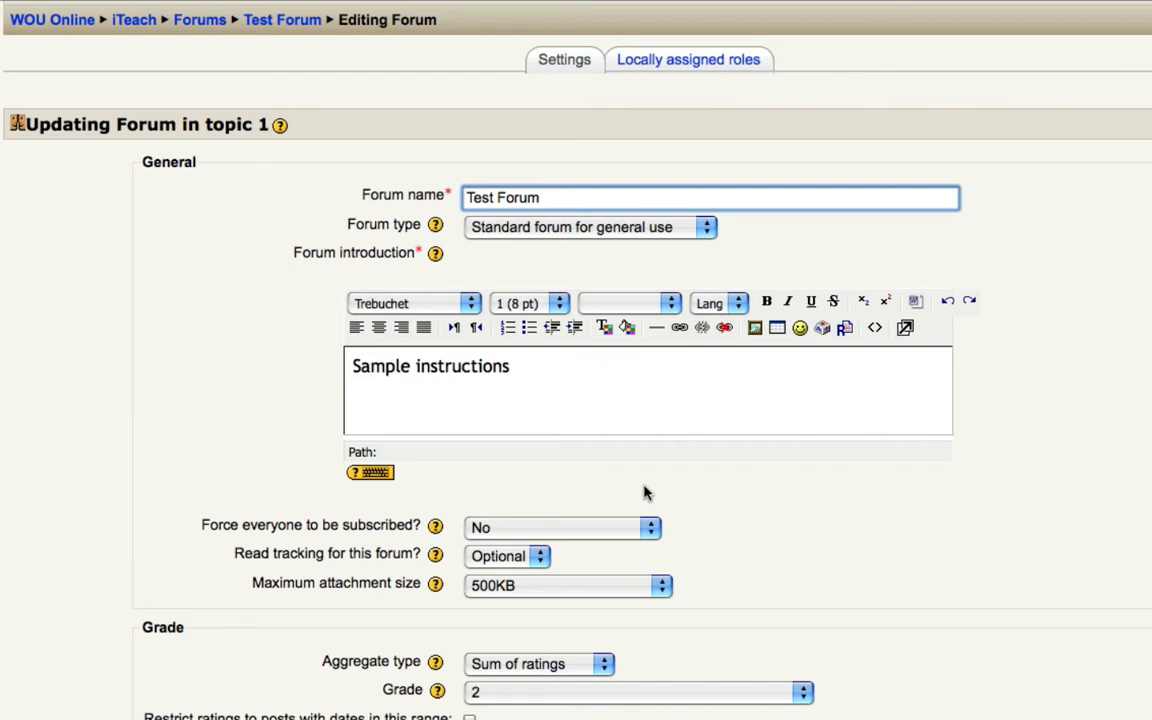
{"action": "left_click", "coordinate": [710, 198]}
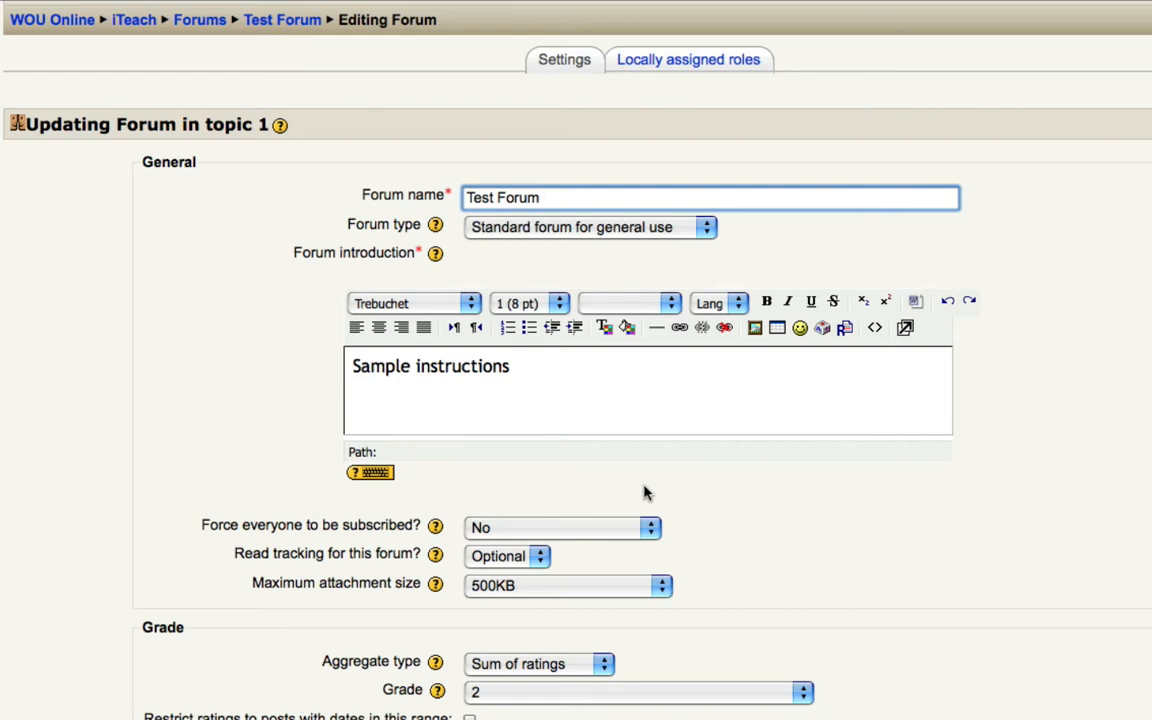
{"action": "left_click", "coordinate": [710, 198]}
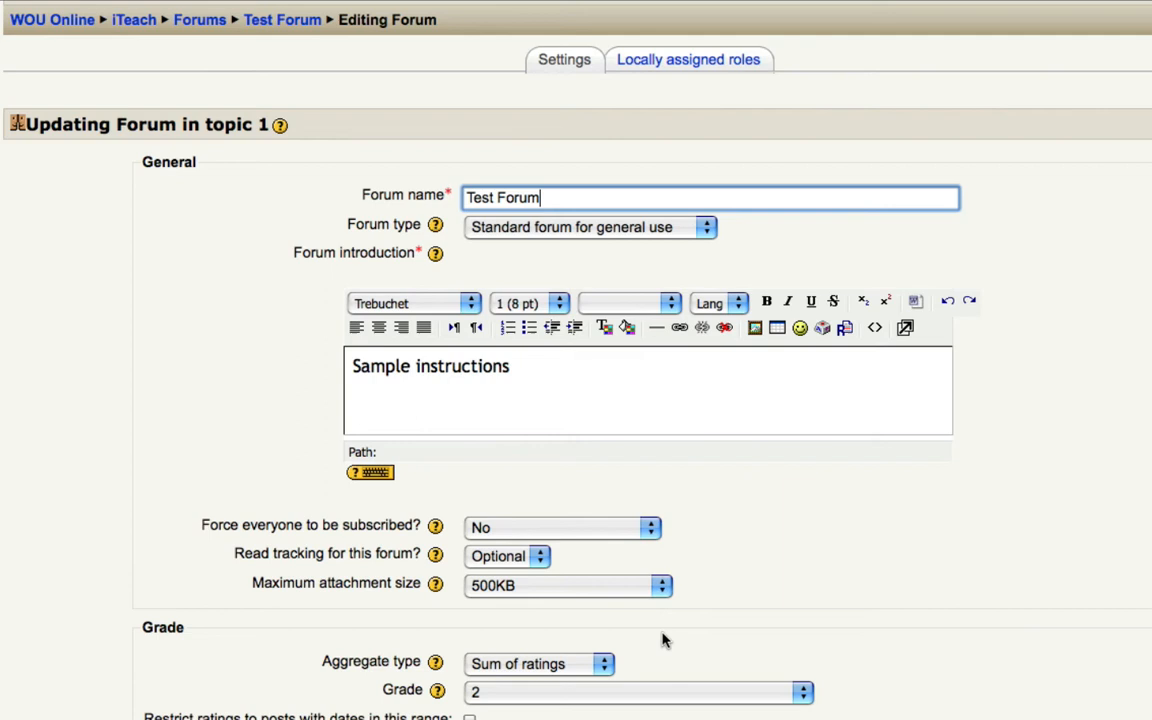
{"action": "mouse_move", "coordinate": [648, 656]}
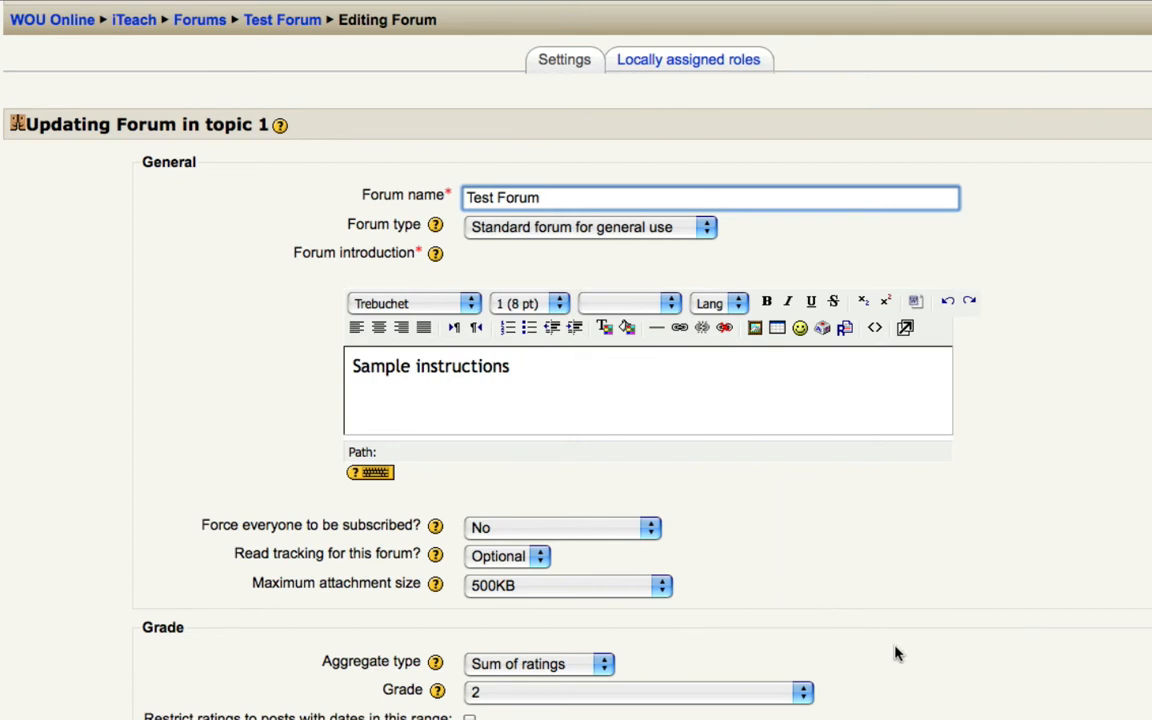
{"action": "mouse_move", "coordinate": [688, 664]}
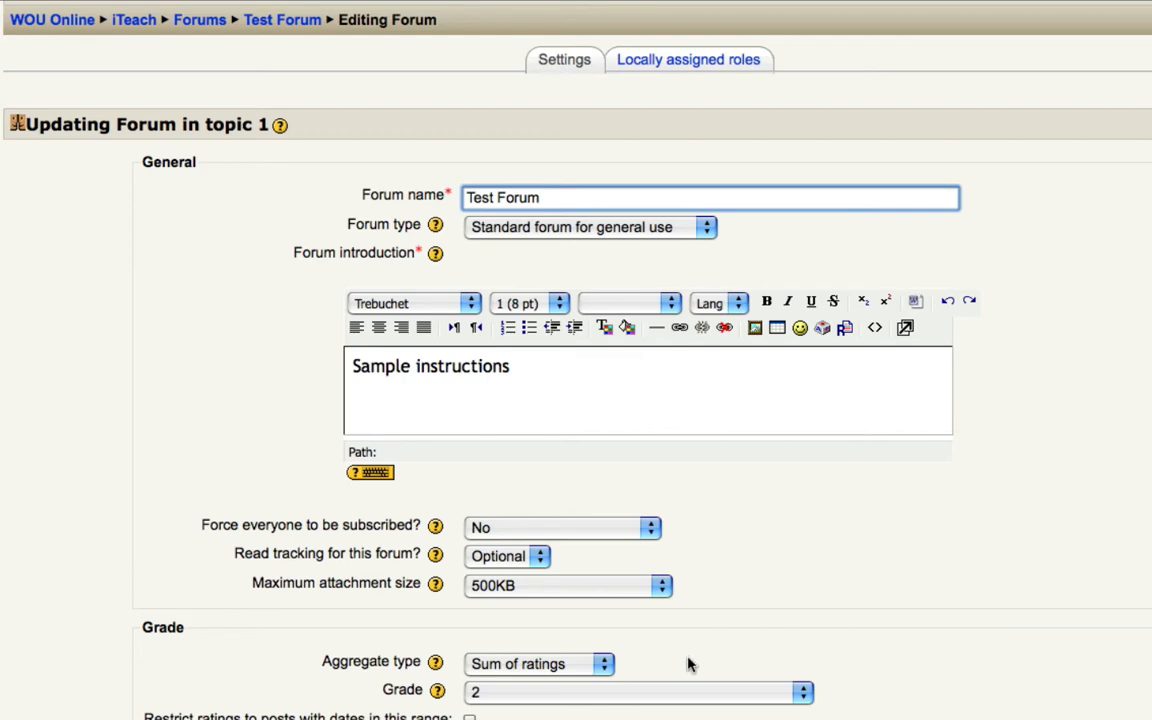
{"action": "scroll", "scroll_direction": "down", "scroll_amount": 3}
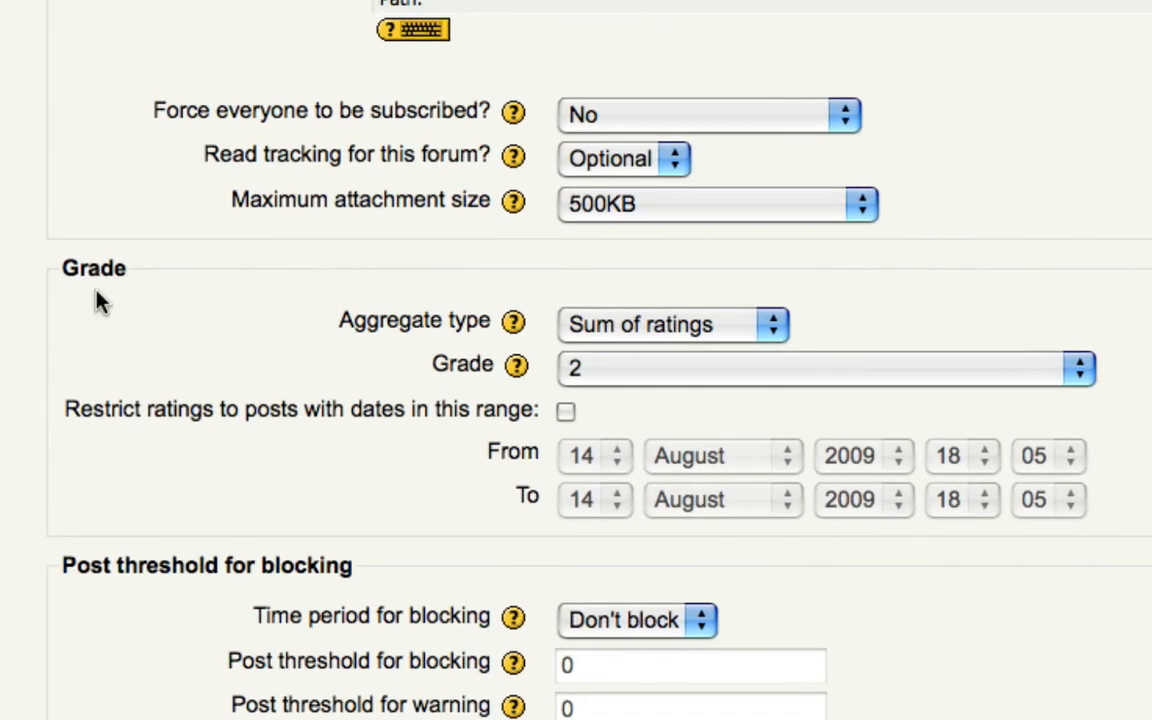
{"action": "mouse_move", "coordinate": [348, 332]}
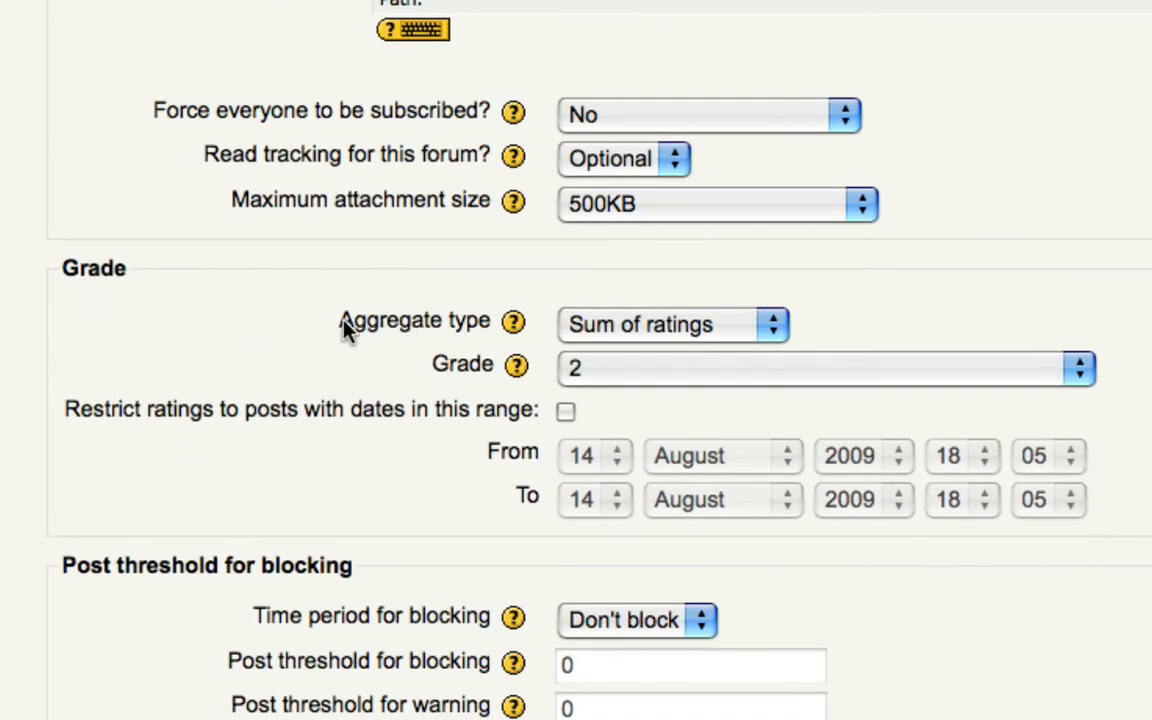
{"action": "mouse_move", "coordinate": [772, 324]}
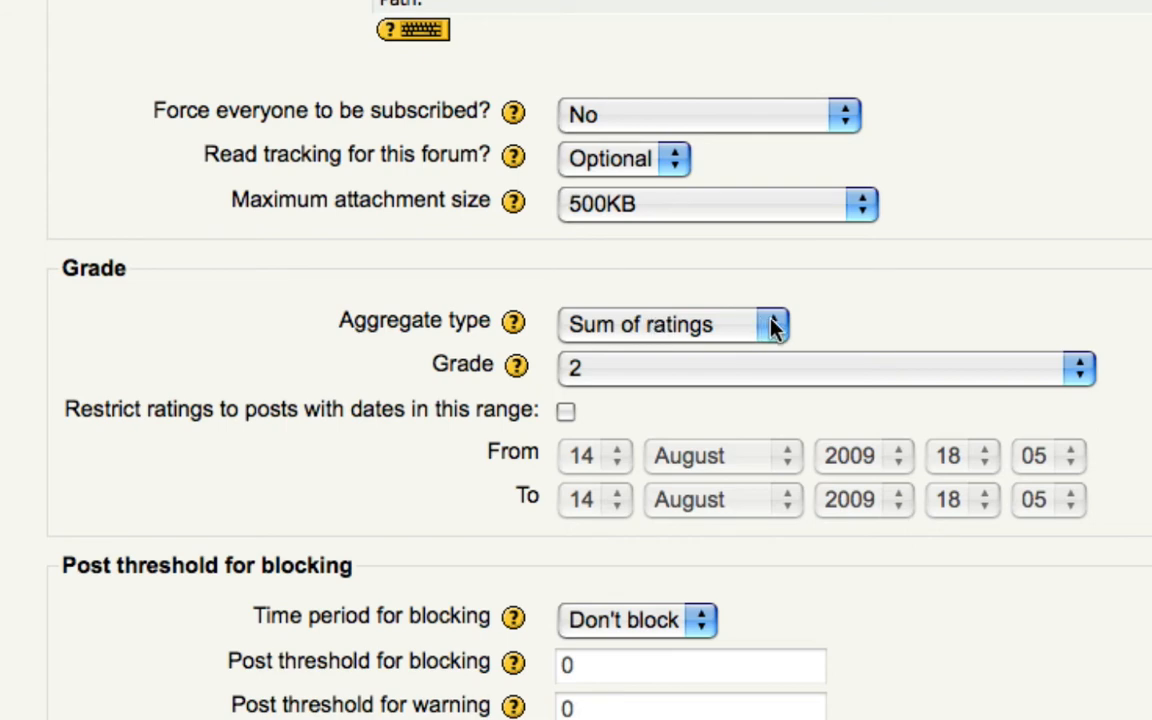
{"action": "left_click", "coordinate": [672, 324]}
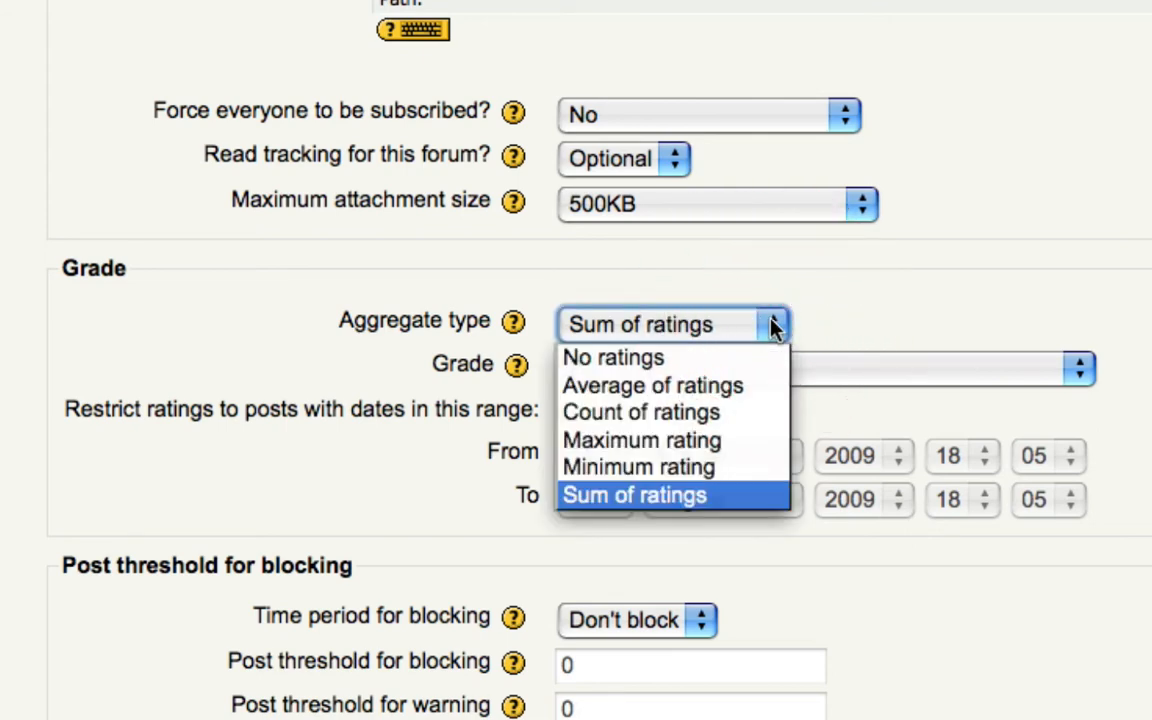
{"action": "mouse_move", "coordinate": [820, 358]}
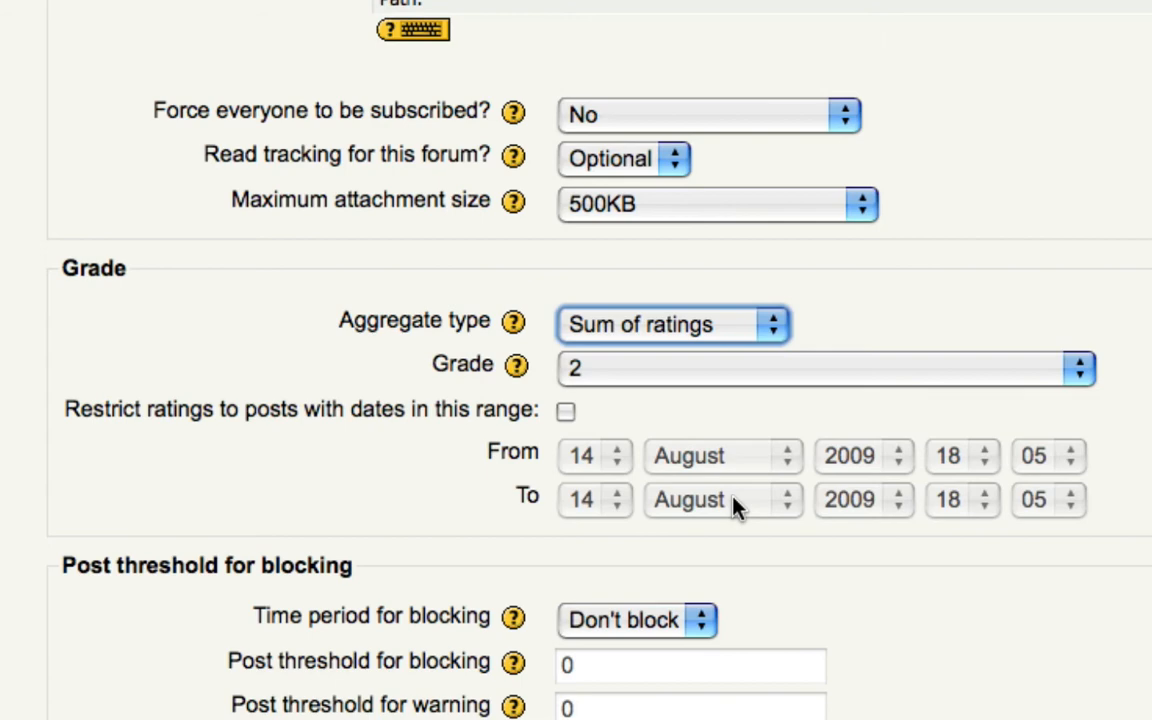
{"action": "mouse_move", "coordinate": [912, 410]}
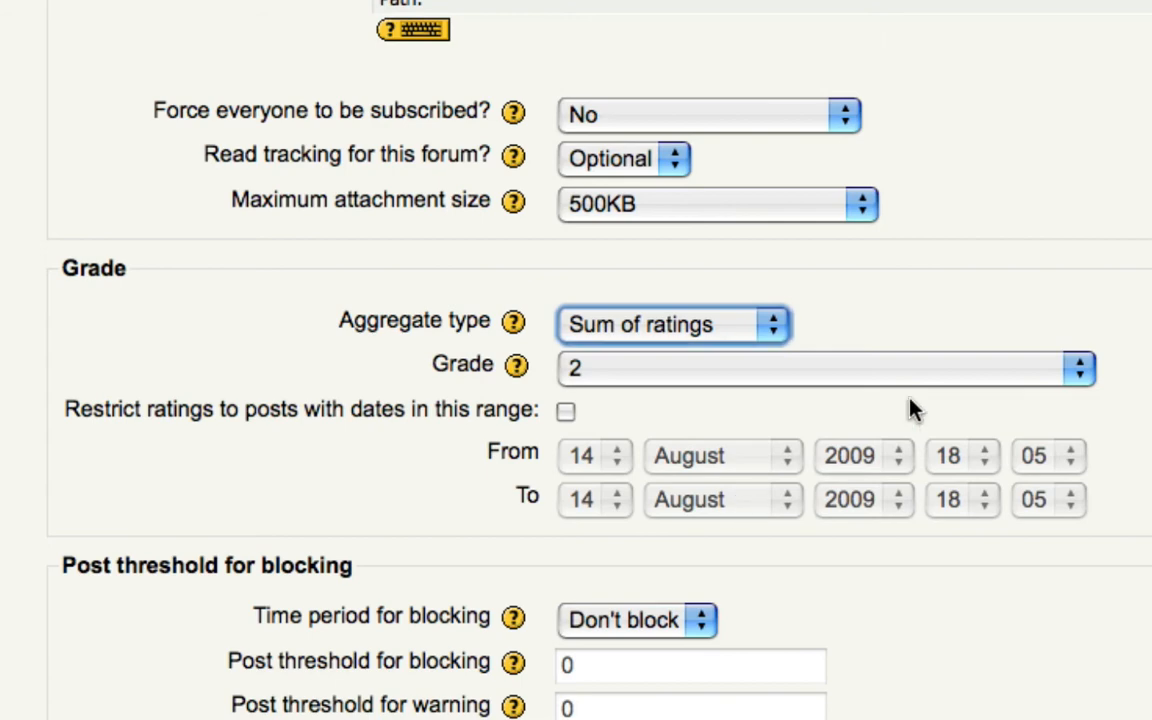
{"action": "mouse_move", "coordinate": [1052, 418]}
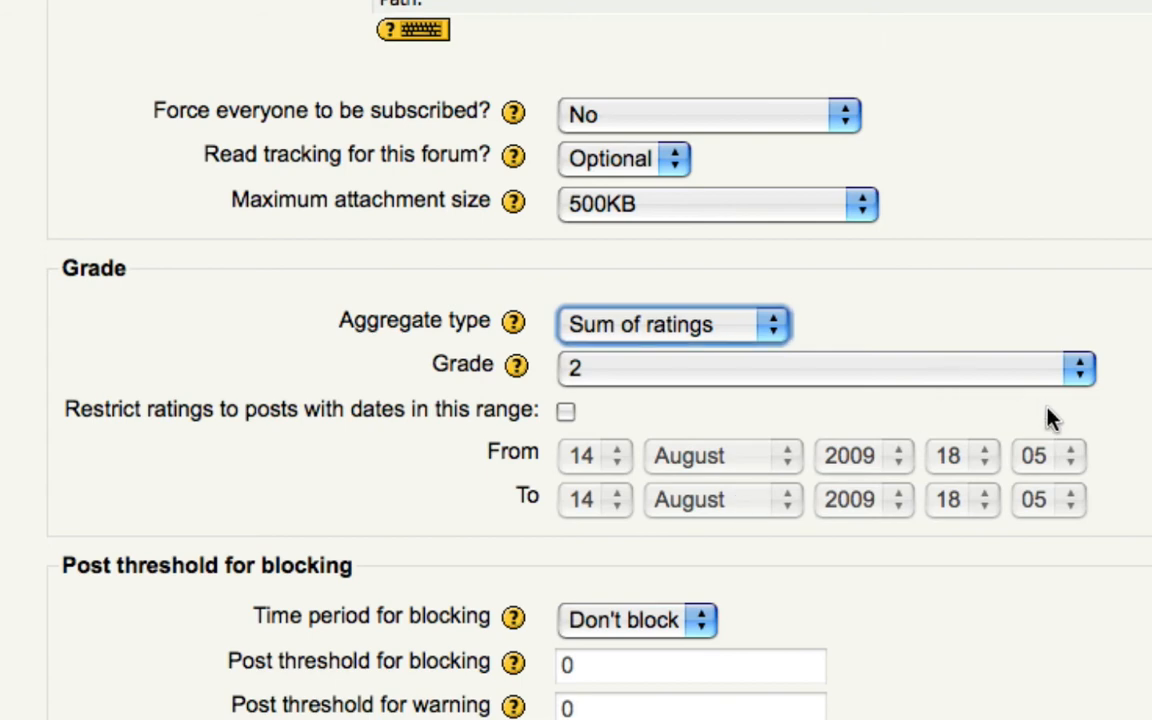
{"action": "mouse_move", "coordinate": [496, 384]}
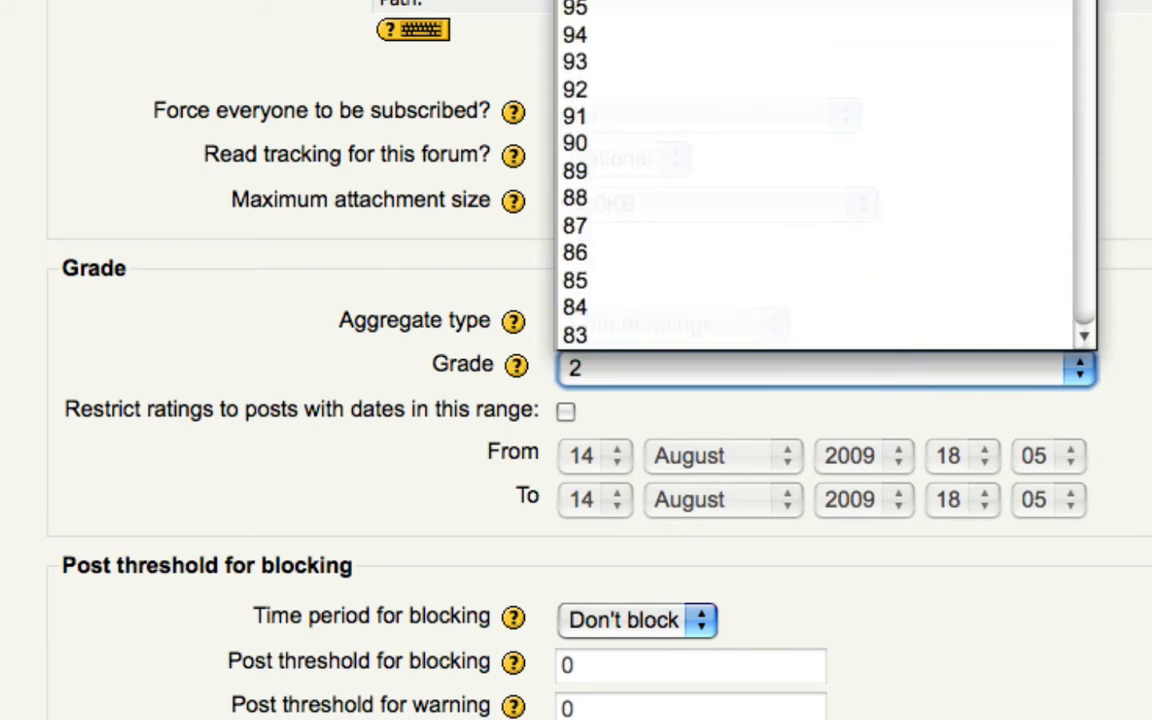
{"action": "scroll", "scroll_direction": "down", "scroll_amount": 3}
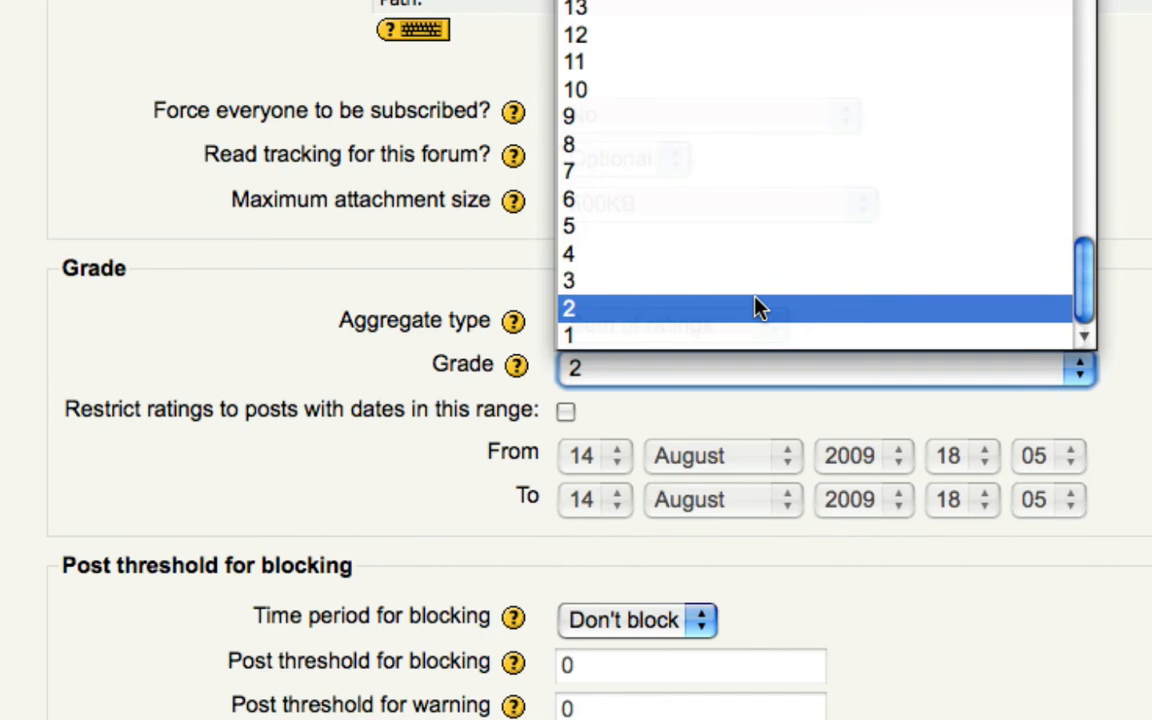
{"action": "left_click", "coordinate": [568, 308]}
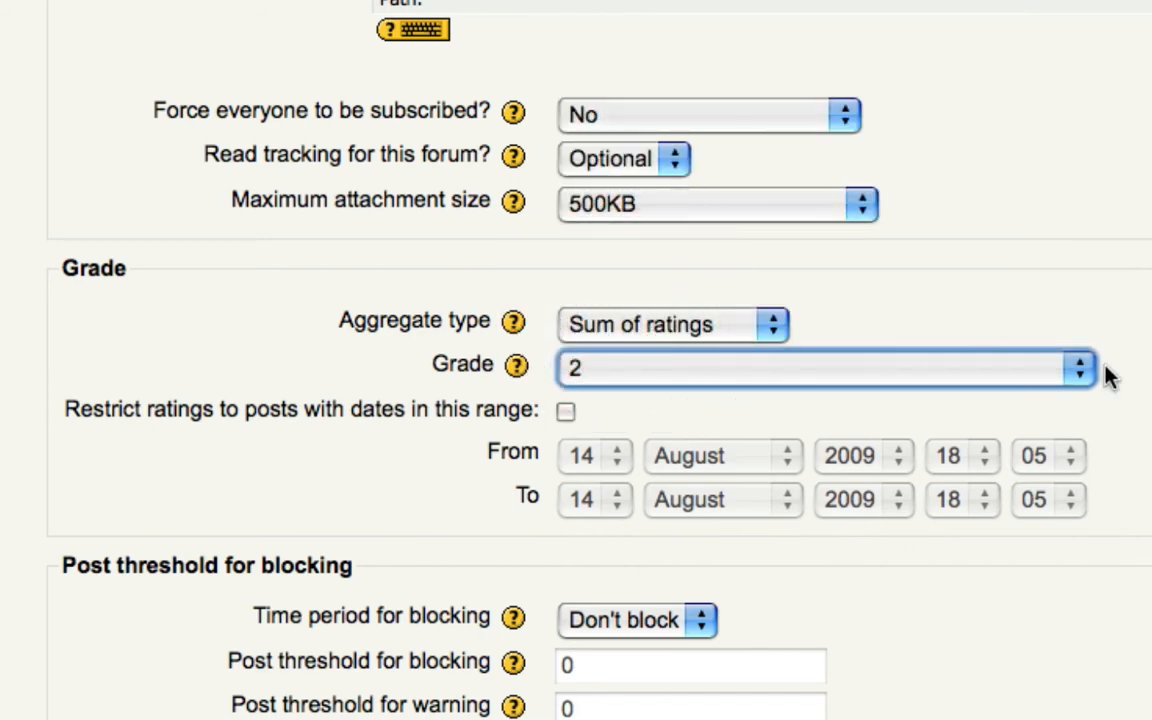
{"action": "left_click", "coordinate": [1078, 368]}
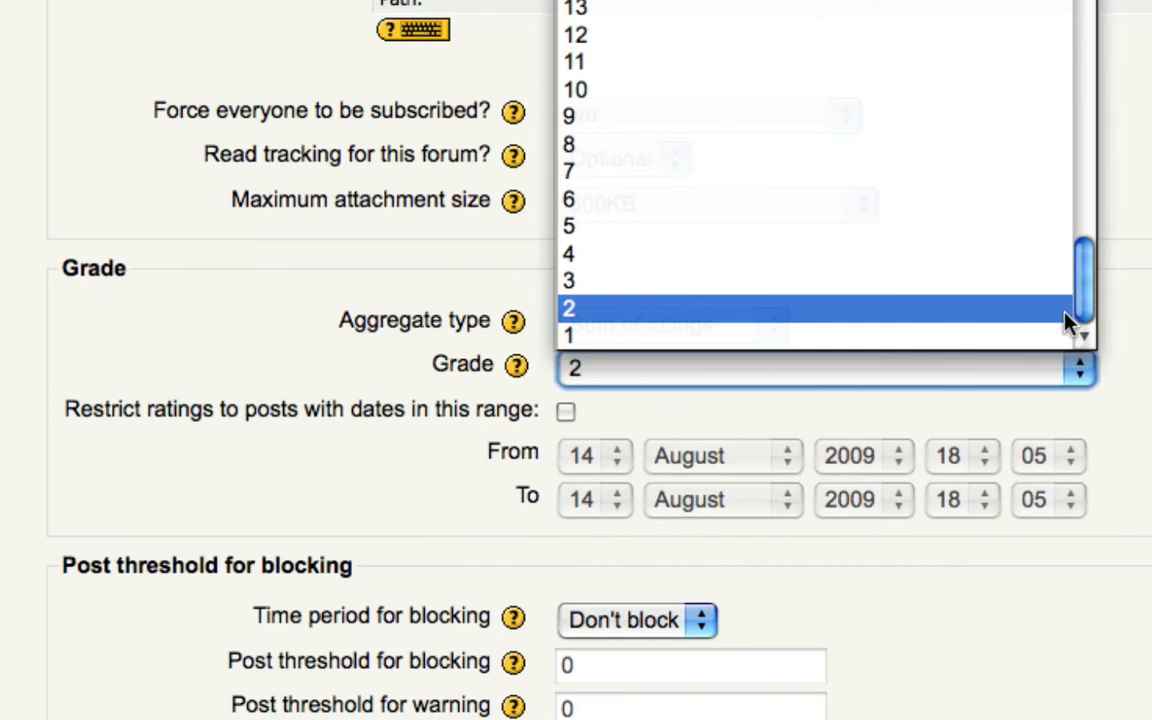